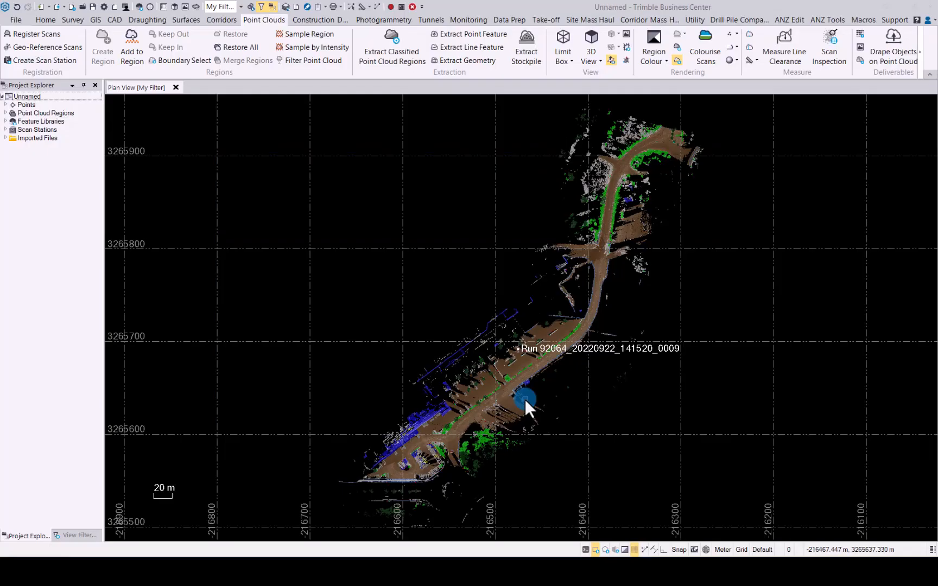
pyautogui.moveTo(528, 406)
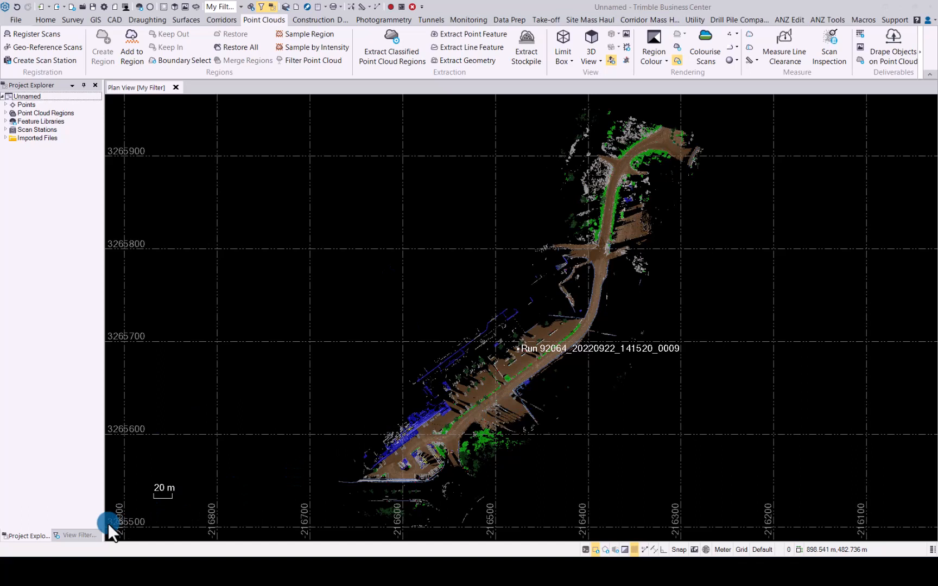
# Step: Filter the view to show only the Poles_refined point cloud region
pyautogui.click(80, 536)
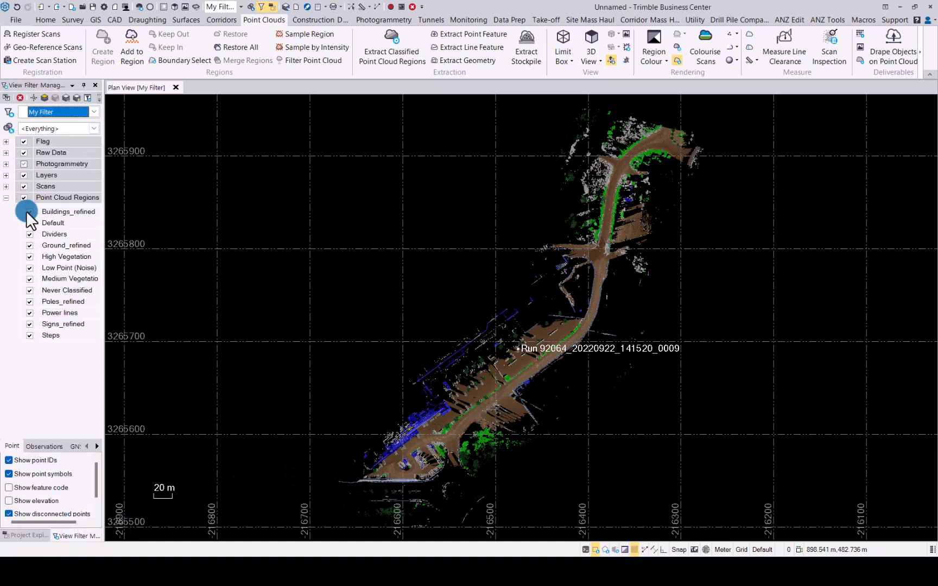
pyautogui.click(24, 197)
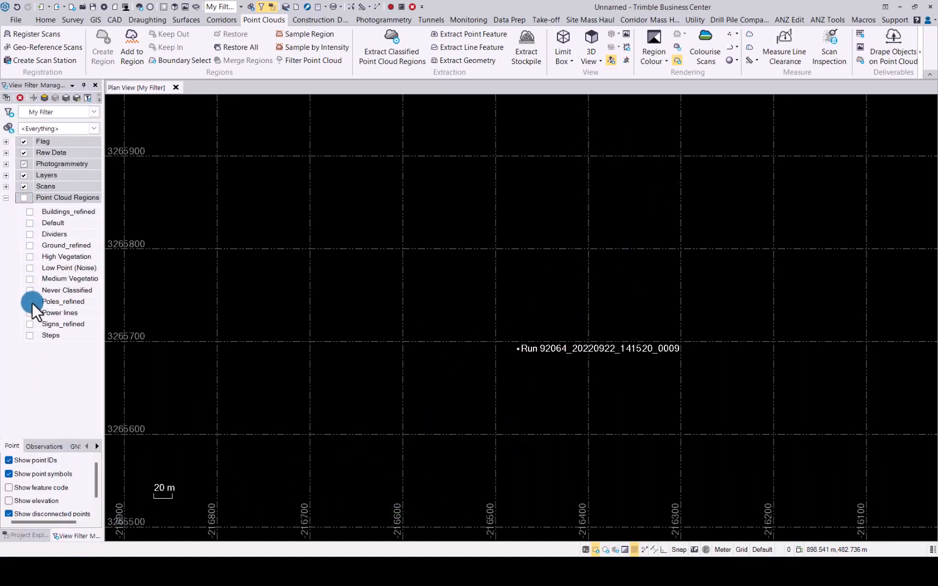
pyautogui.click(29, 301)
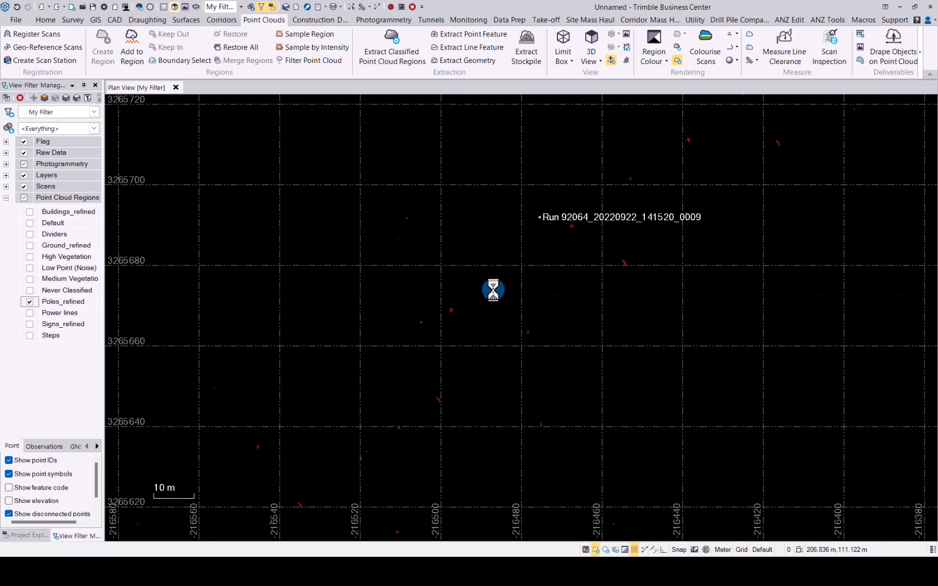
# Step: Open a 3D view and set Extract Point Feature to automatic Post extraction
pyautogui.click(590, 41)
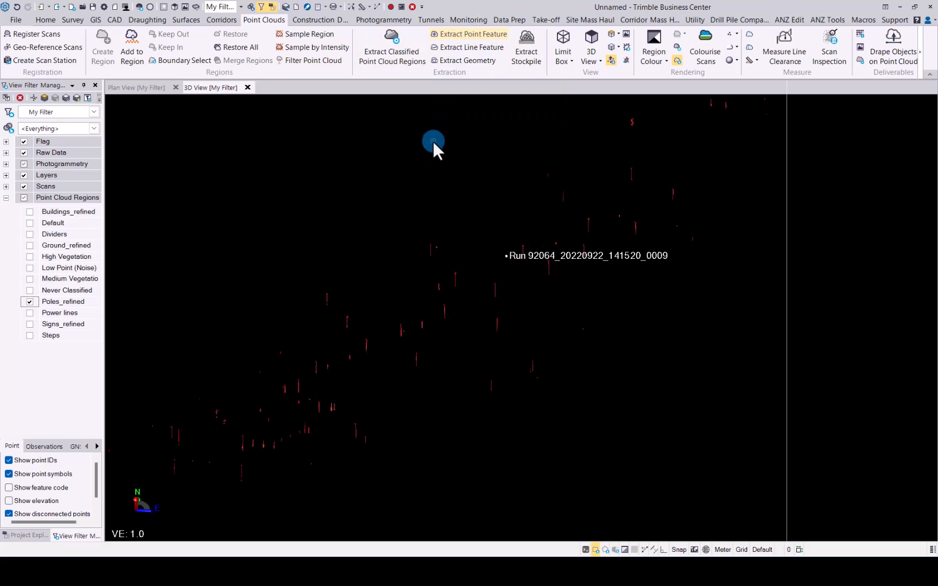
pyautogui.click(472, 34)
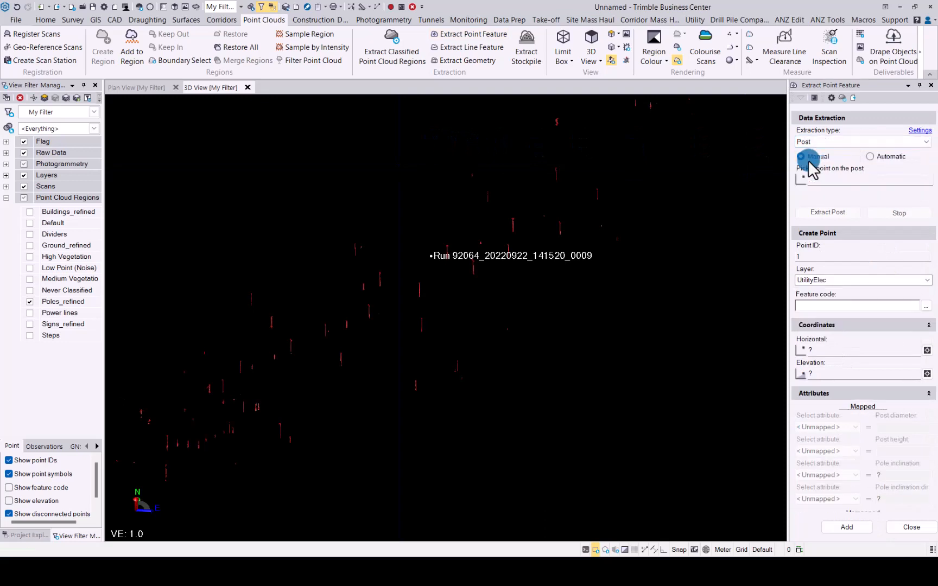
pyautogui.click(869, 157)
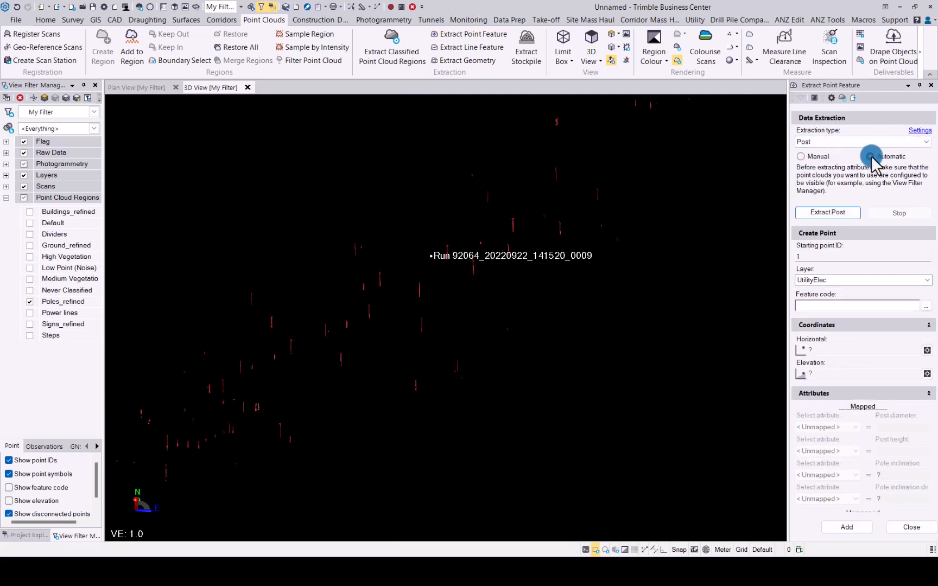
pyautogui.click(870, 156)
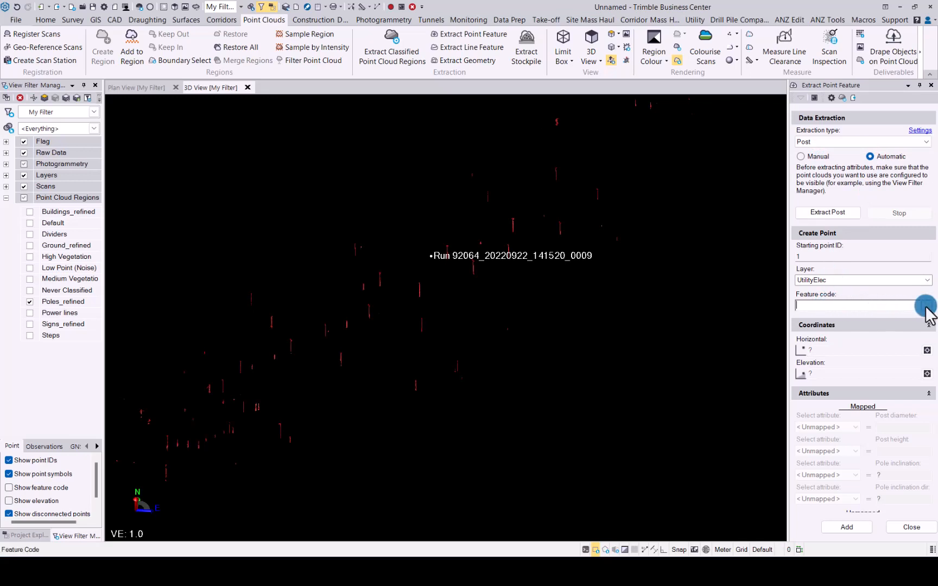
# Step: Assign the LP (LightPole) feature code to the extracted posts
pyautogui.click(926, 305)
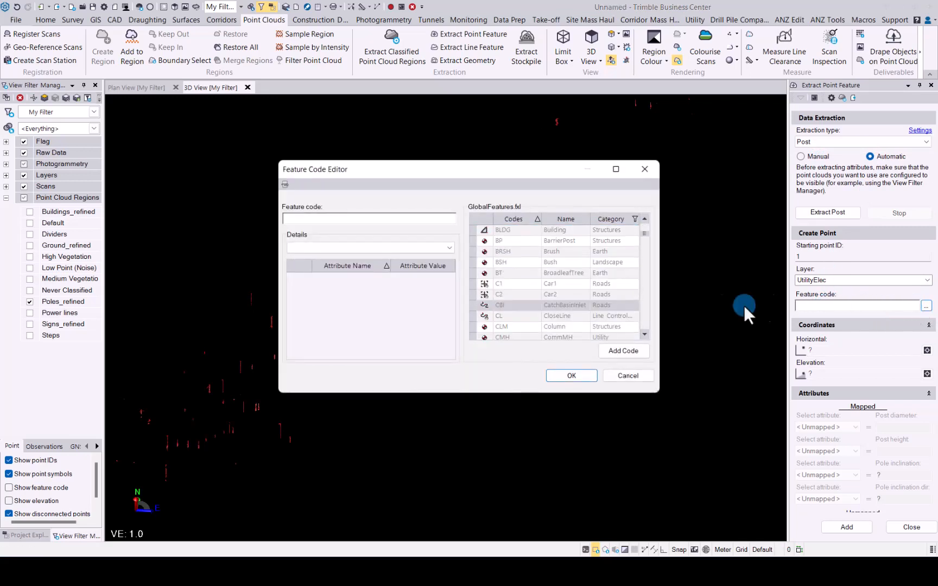
pyautogui.scroll(-3)
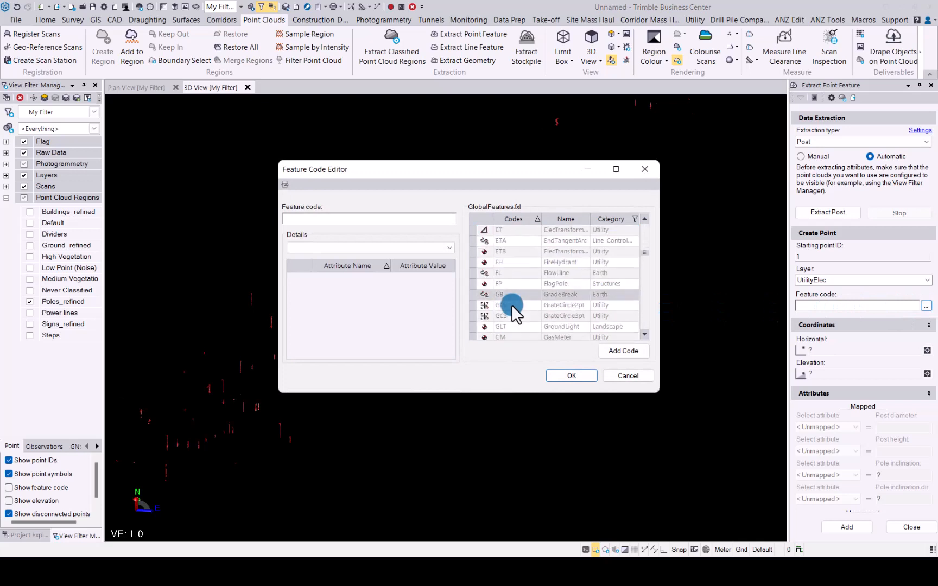
pyautogui.scroll(-3)
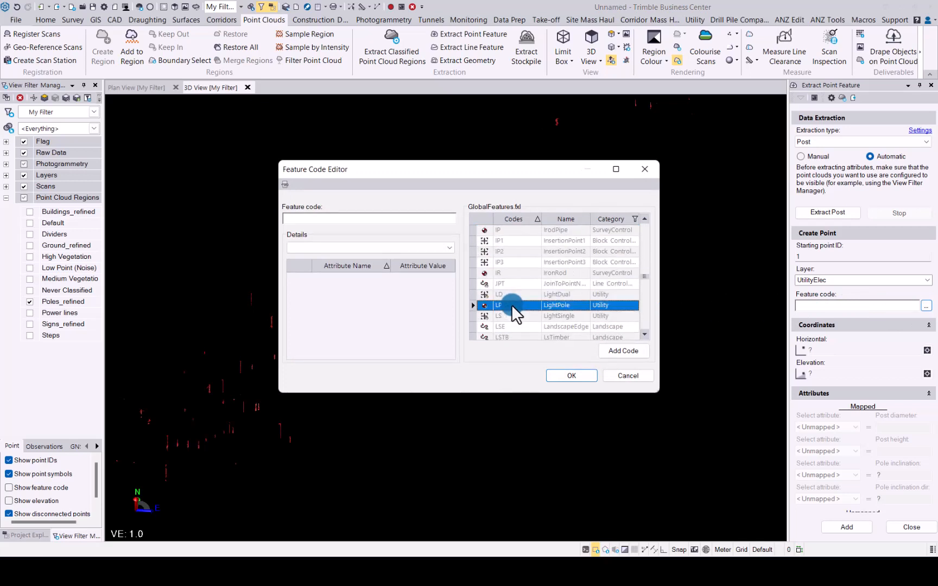
pyautogui.click(572, 375)
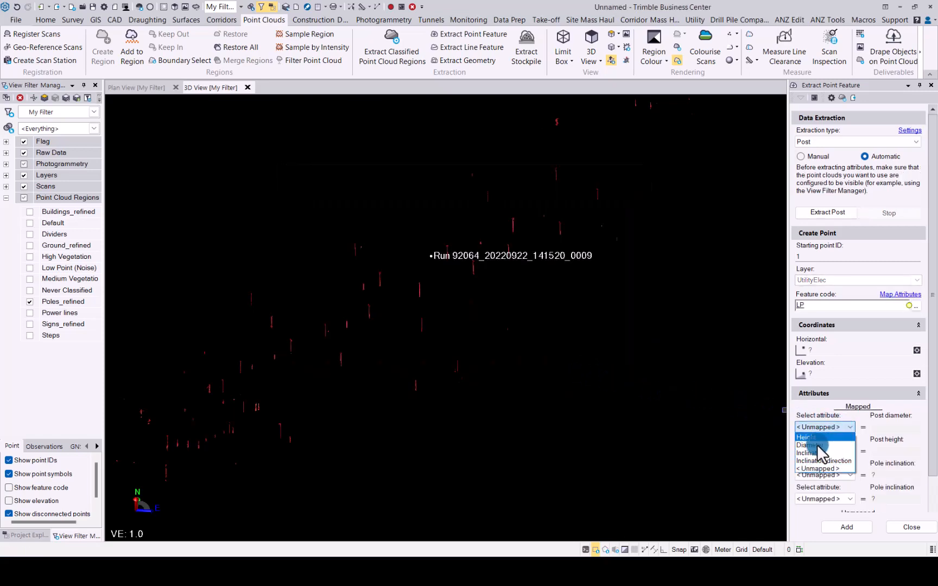
# Step: Map Diameter, Height, Inclination and Inclination direction attributes, then run Extract Post
pyautogui.click(813, 445)
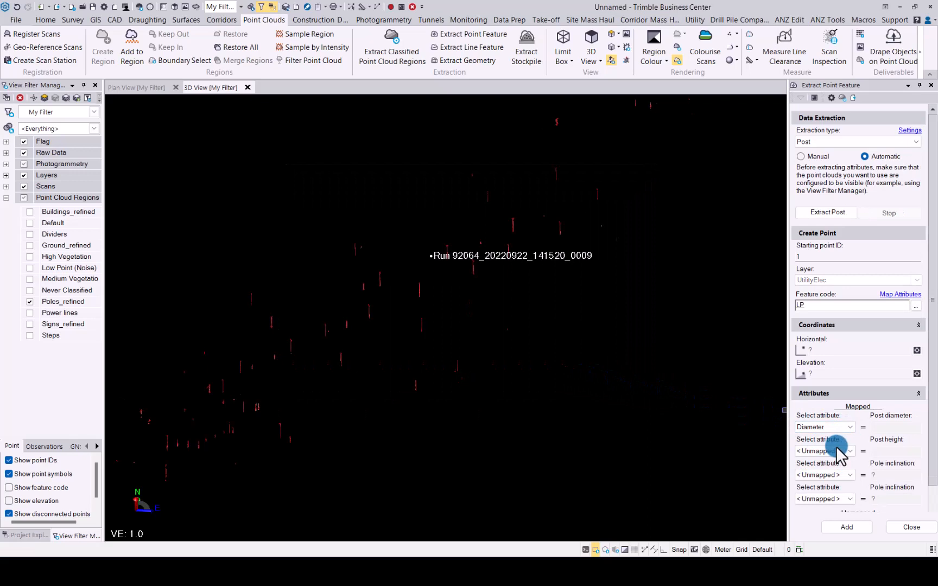
pyautogui.click(848, 451)
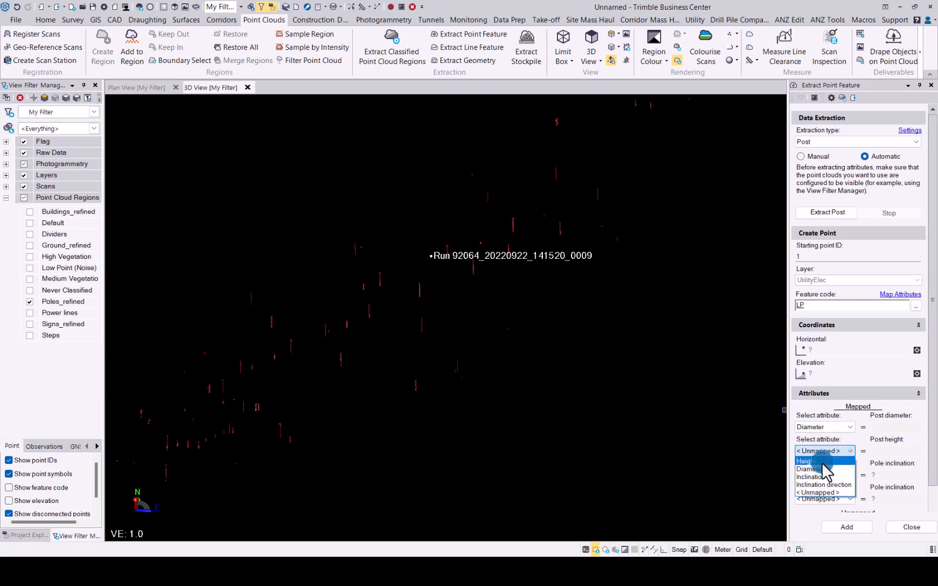
pyautogui.click(803, 461)
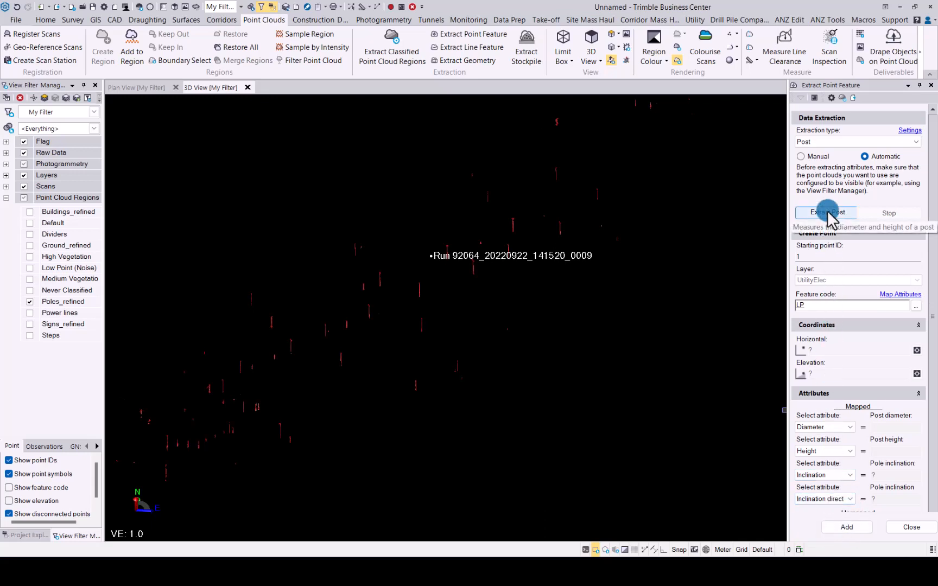
pyautogui.click(827, 213)
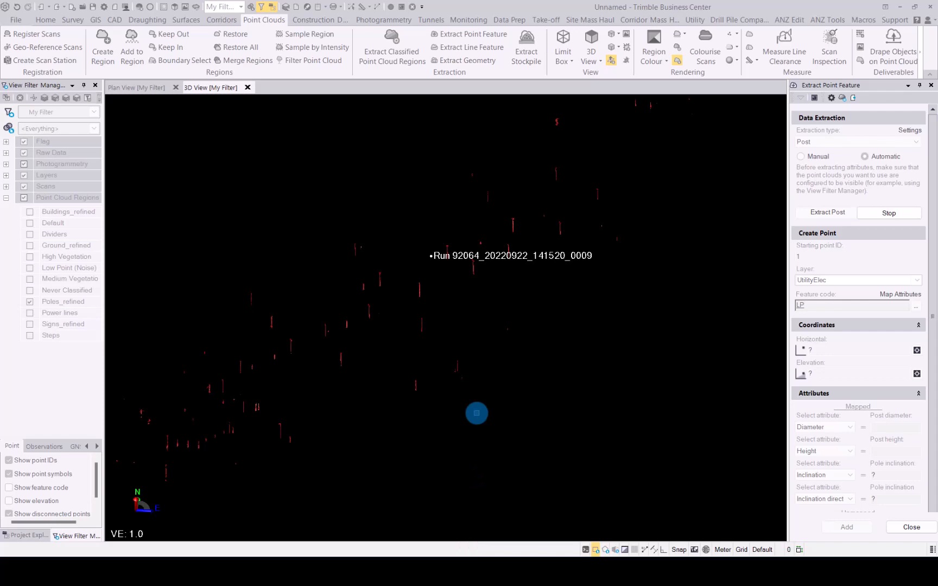
# Step: Step through the detected poles, checking each one's diameter, height and inclination
pyautogui.click(863, 156)
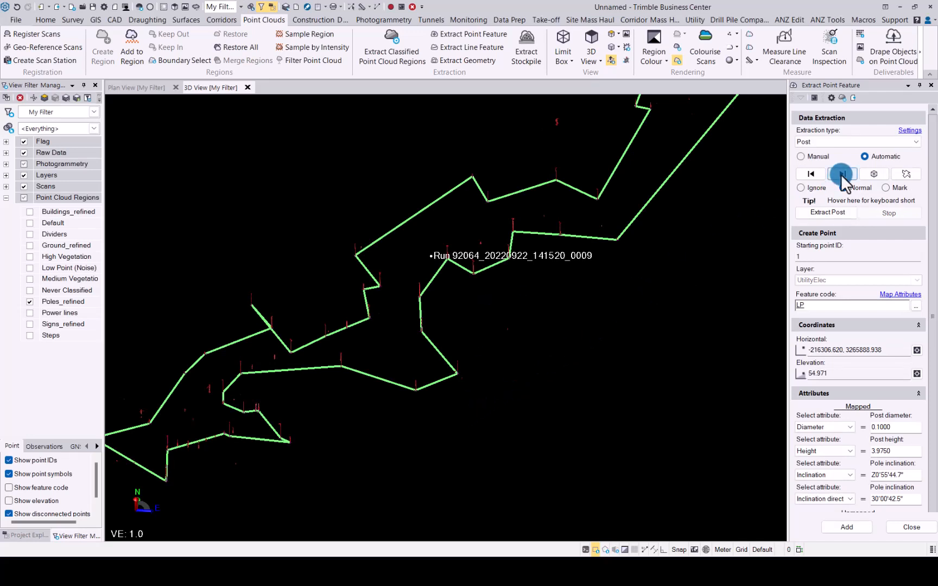
pyautogui.click(841, 174)
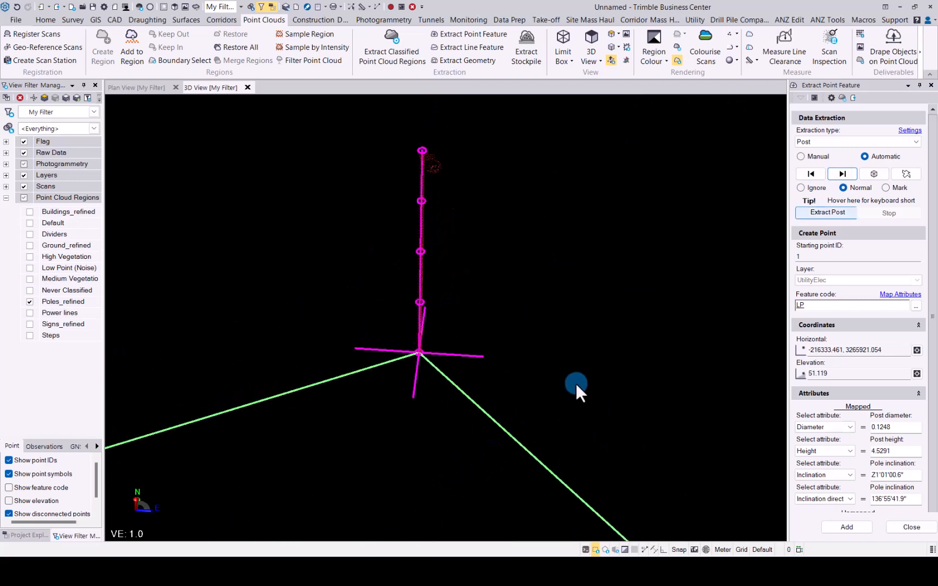
pyautogui.click(843, 174)
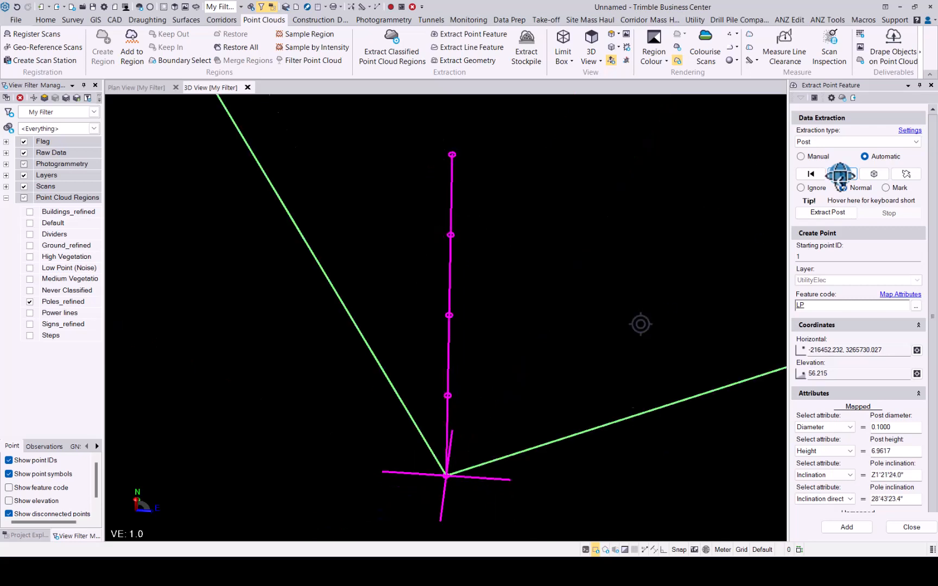
pyautogui.click(842, 174)
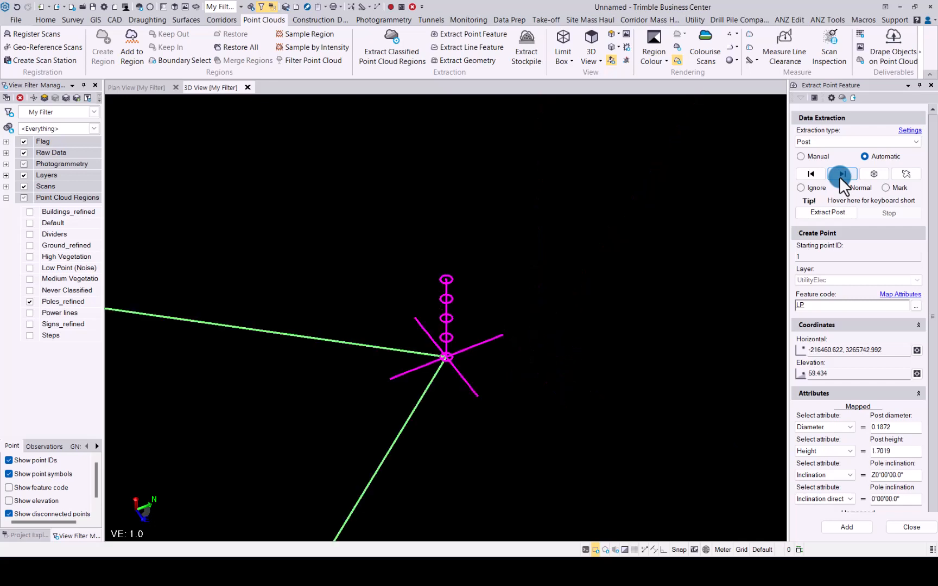
pyautogui.click(841, 174)
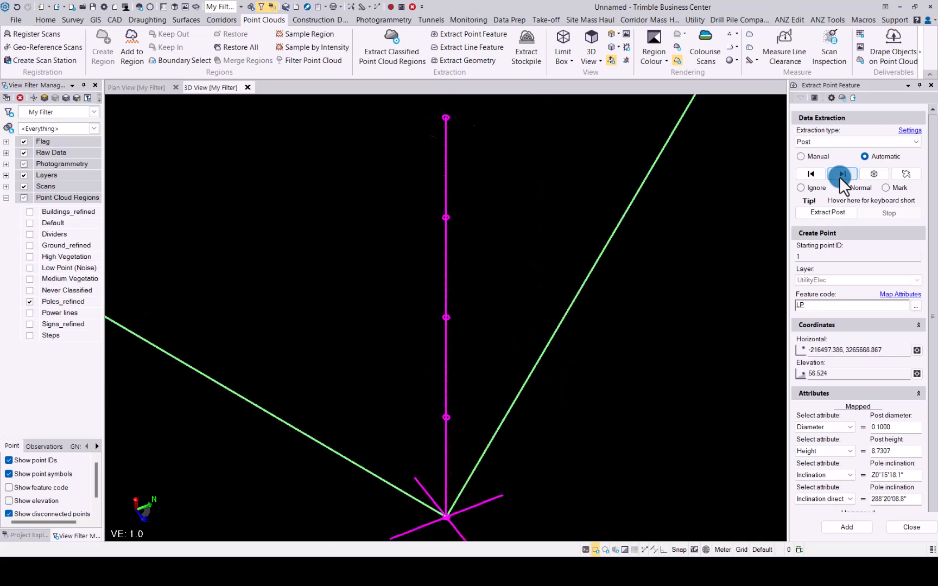
pyautogui.click(842, 173)
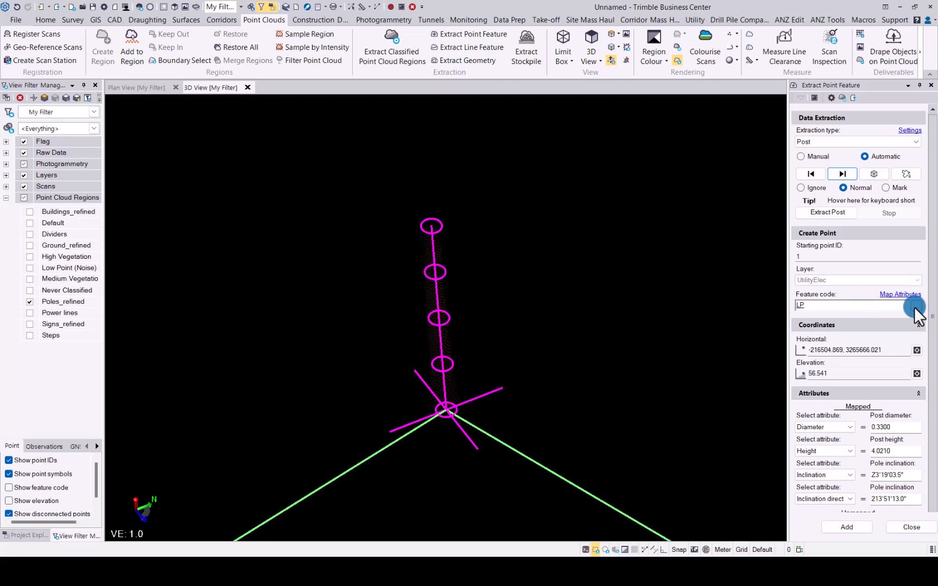
# Step: Recode the current pole to IR (IronRod), then advance to the 7.73 m pole's code library
pyautogui.click(915, 305)
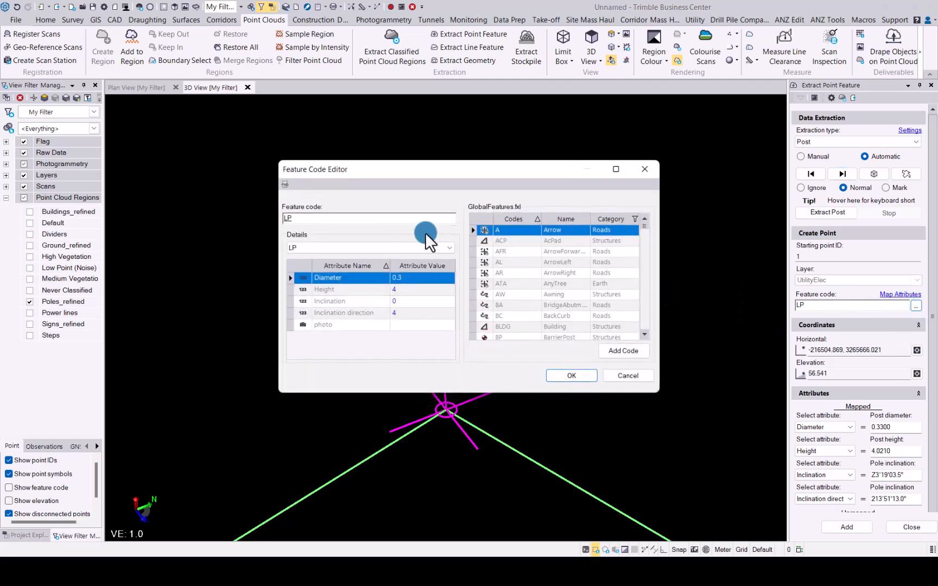
pyautogui.click(341, 218)
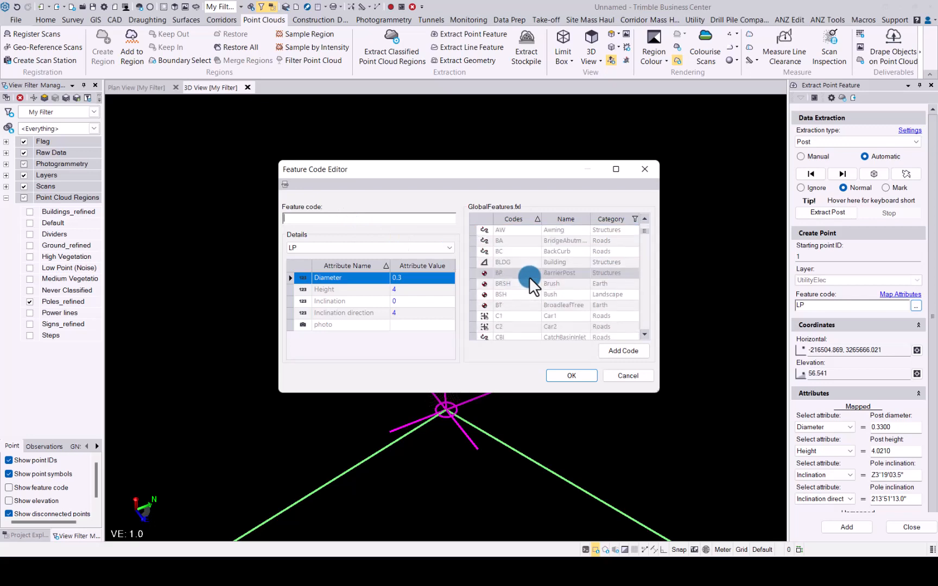
pyautogui.scroll(-3)
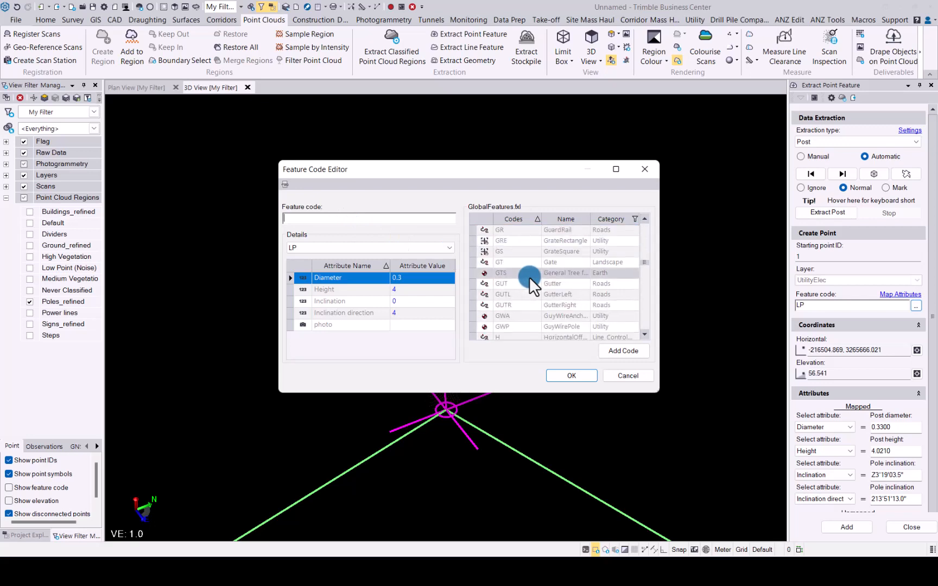
pyautogui.scroll(-3)
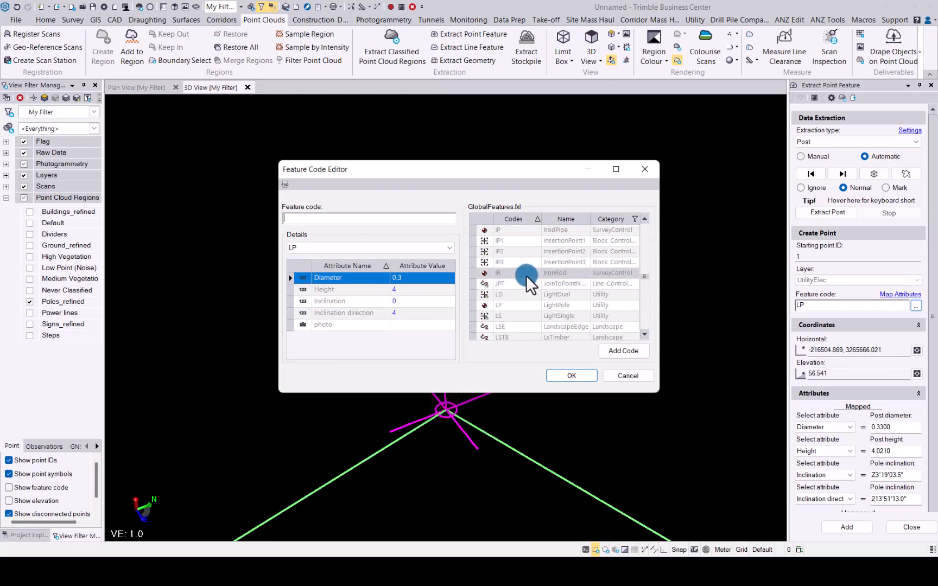
pyautogui.click(523, 272)
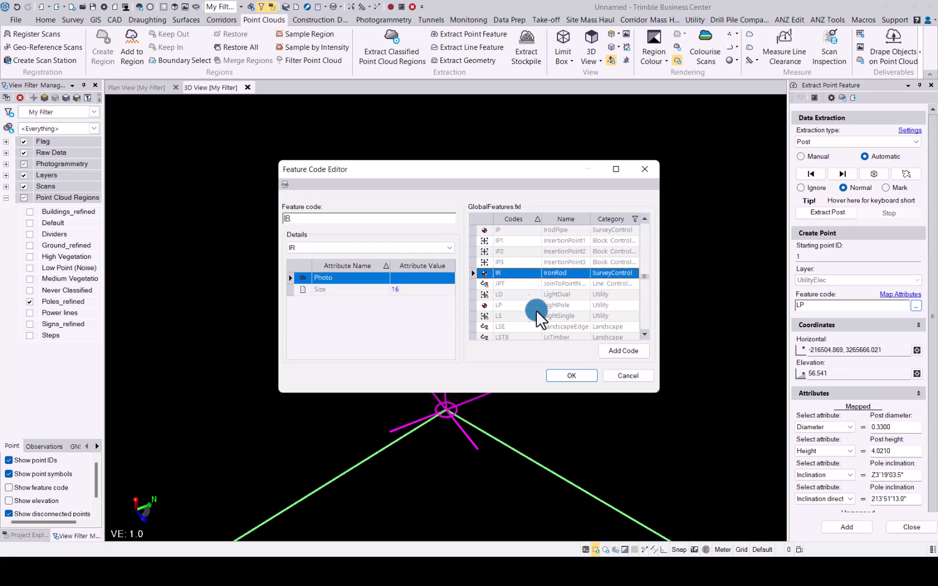
pyautogui.click(571, 376)
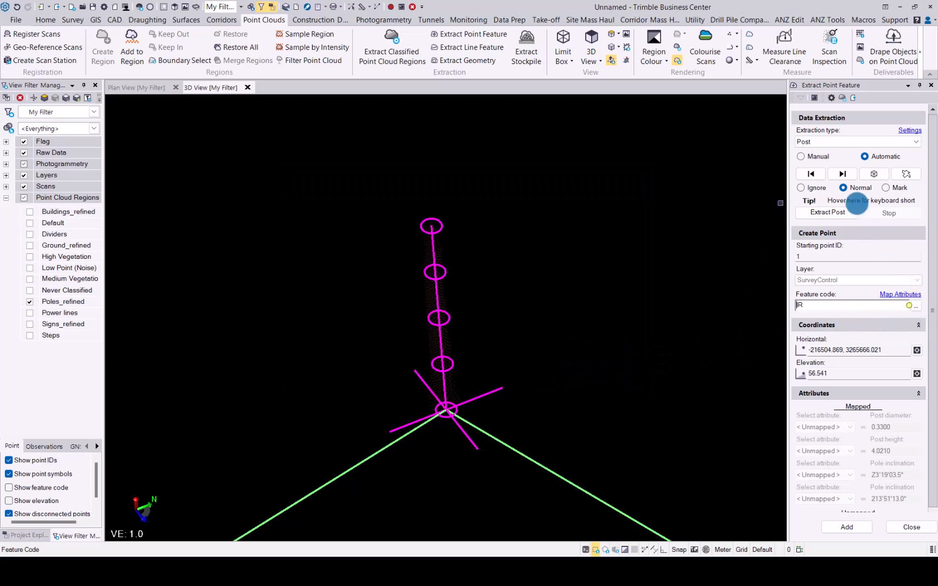
pyautogui.click(841, 174)
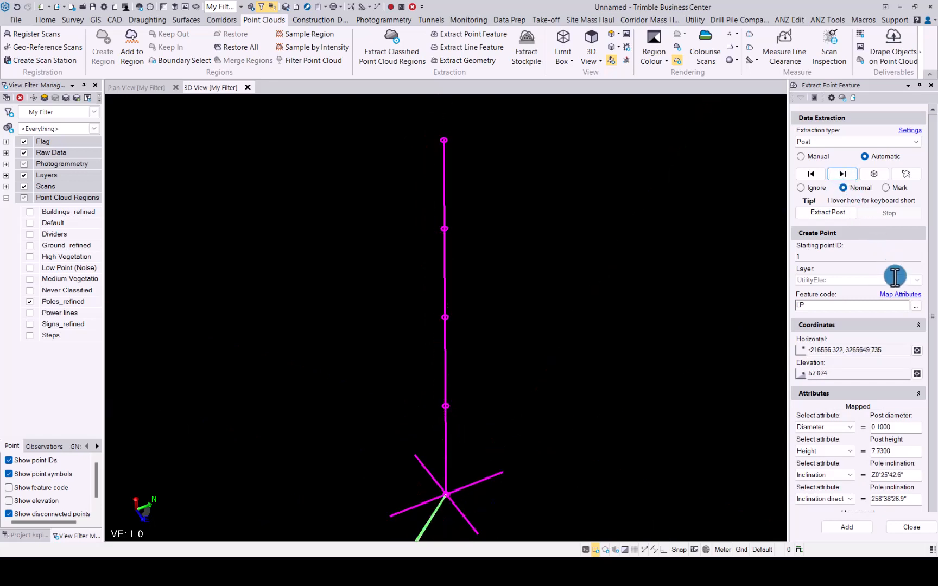
pyautogui.click(915, 305)
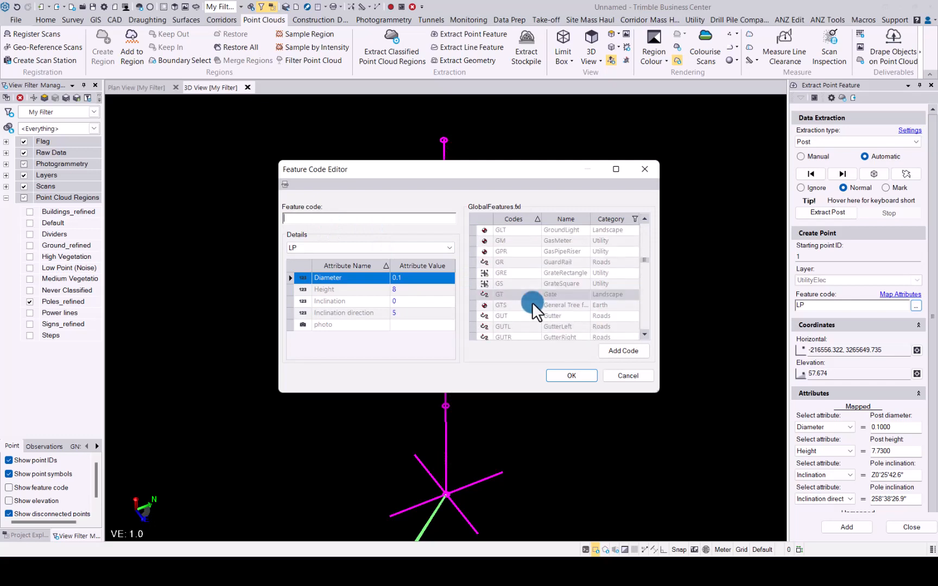
# Step: Recode the 7.73 m pole from LP to PP (PowerPole)
pyautogui.scroll(-3)
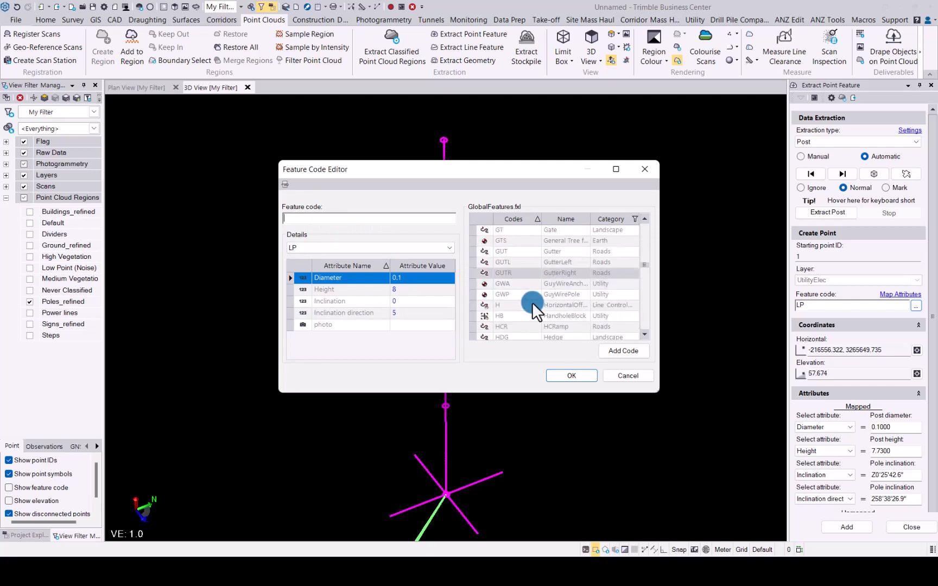
pyautogui.scroll(-3)
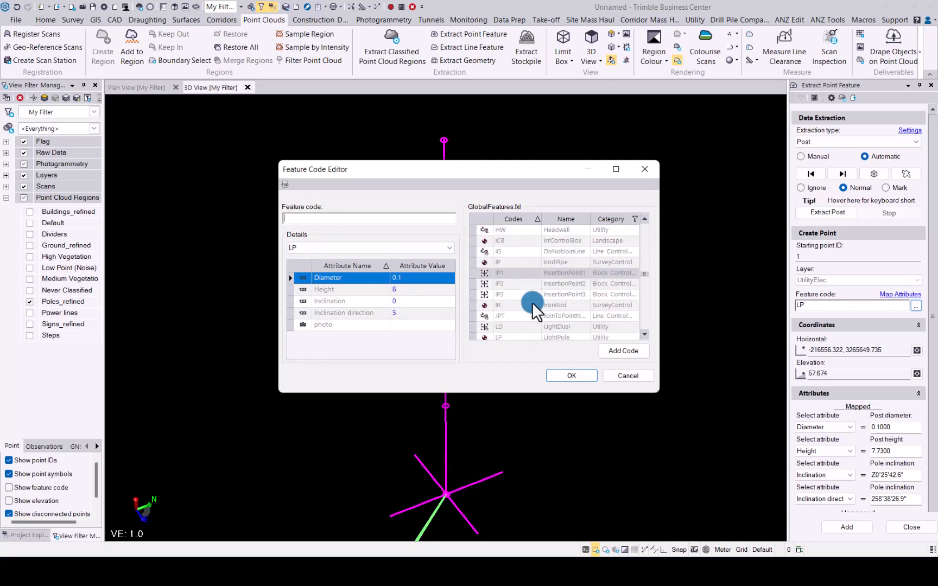
pyautogui.scroll(-3)
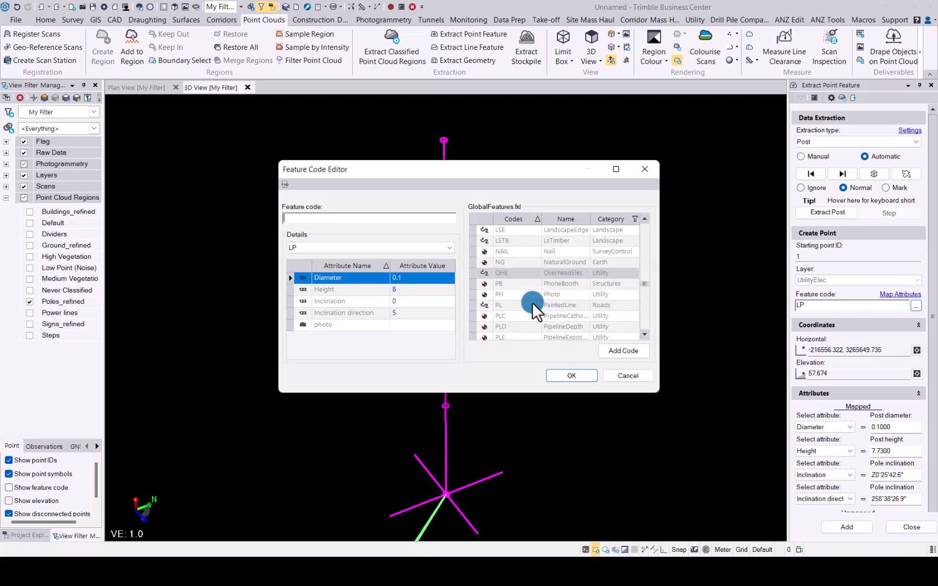
pyautogui.scroll(-3)
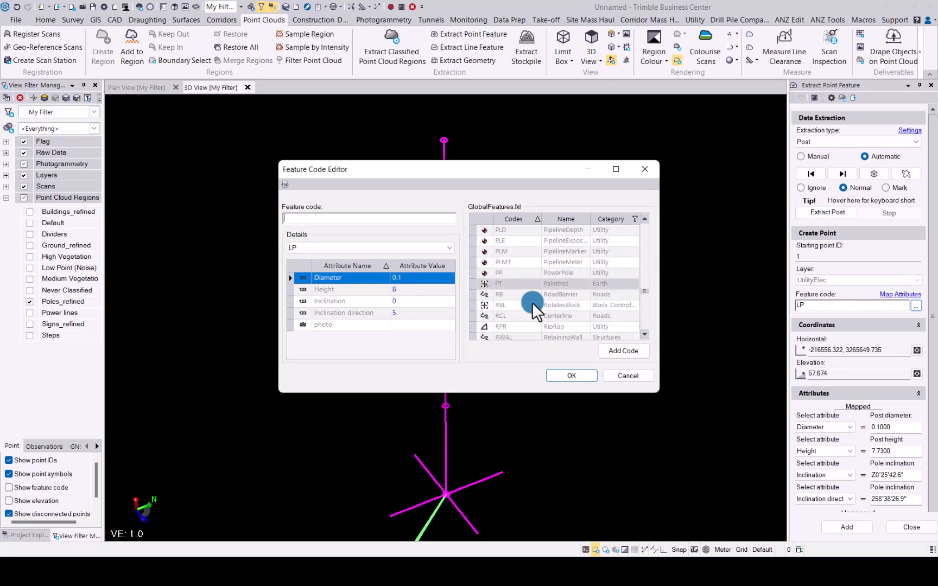
pyautogui.click(513, 272)
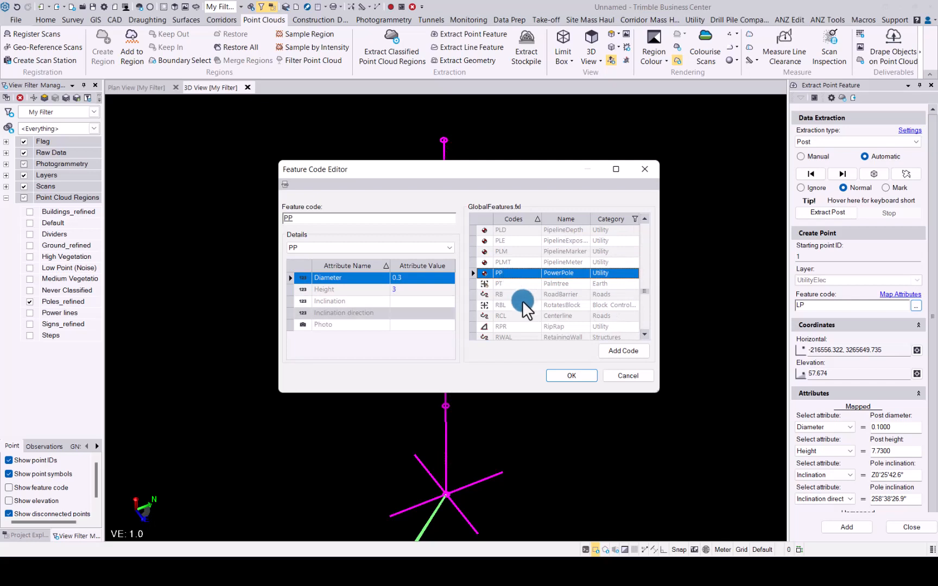
pyautogui.click(572, 375)
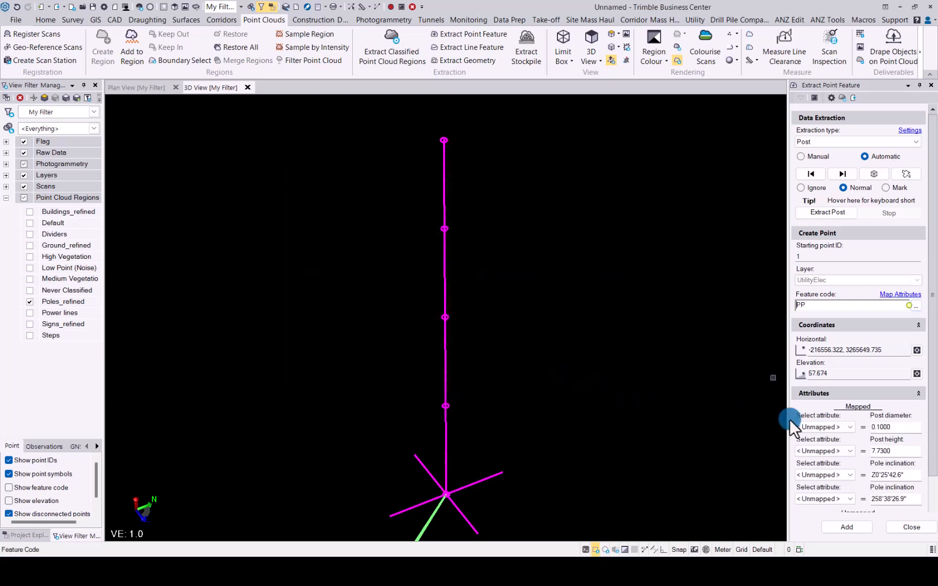
# Step: Map the PowerPole's Diameter, Height, Inclination and Inclination direction attributes
pyautogui.click(848, 427)
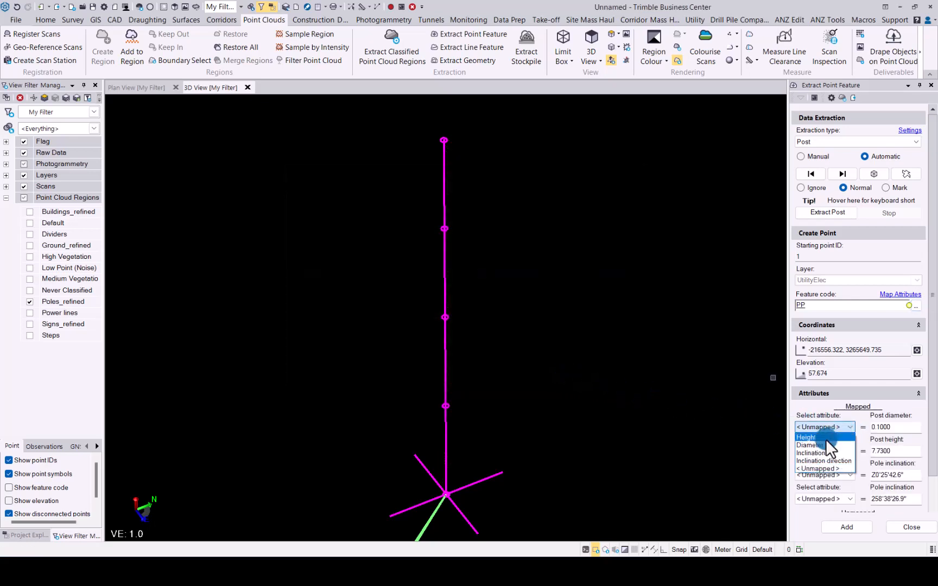
pyautogui.click(811, 444)
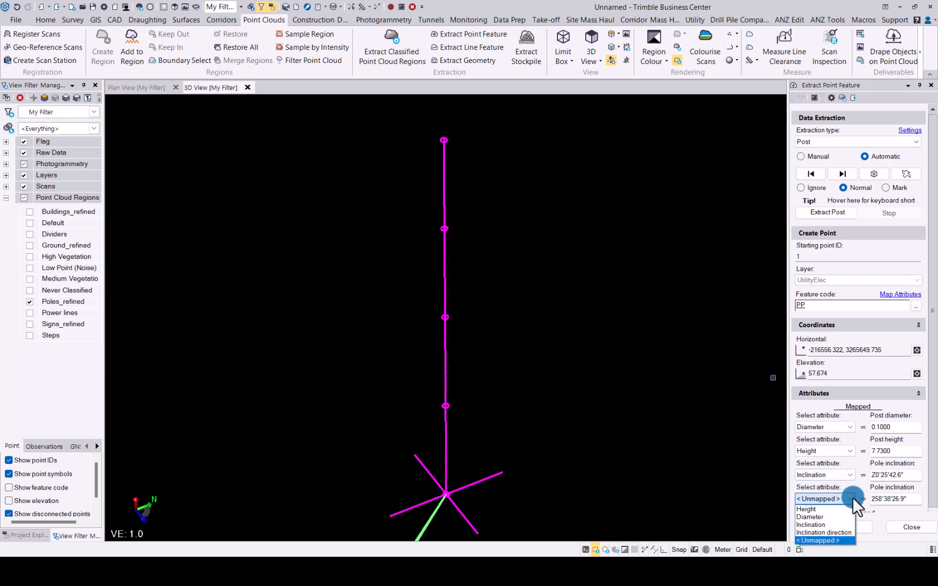
pyautogui.click(825, 532)
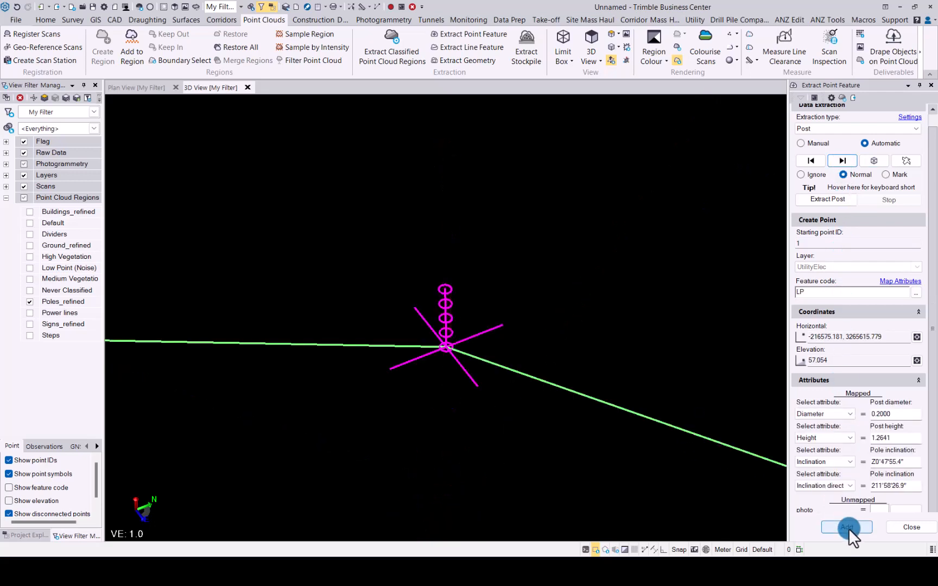
# Step: Add the next poles, proceeding without mapping for the IR and PP points
pyautogui.click(846, 527)
pyautogui.write('0.1')
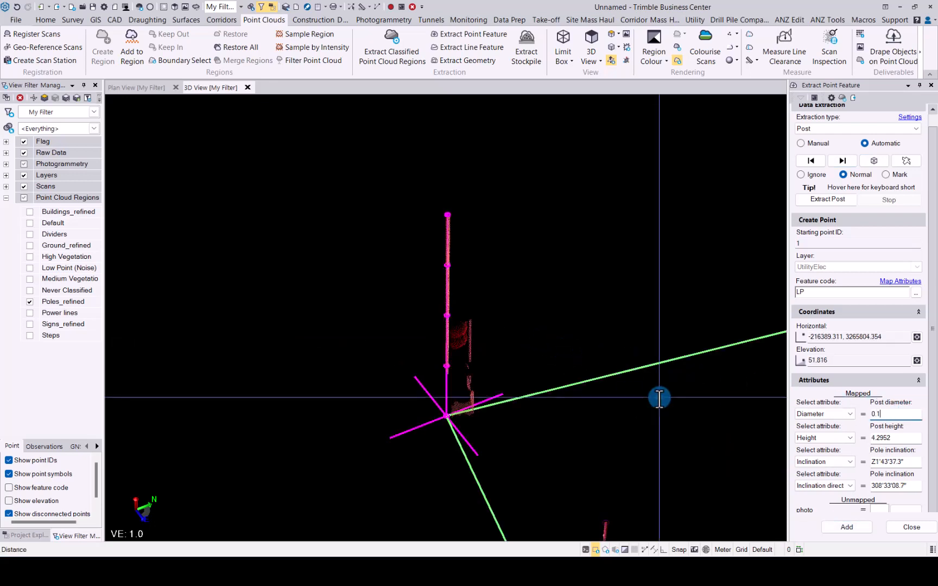
pyautogui.click(846, 527)
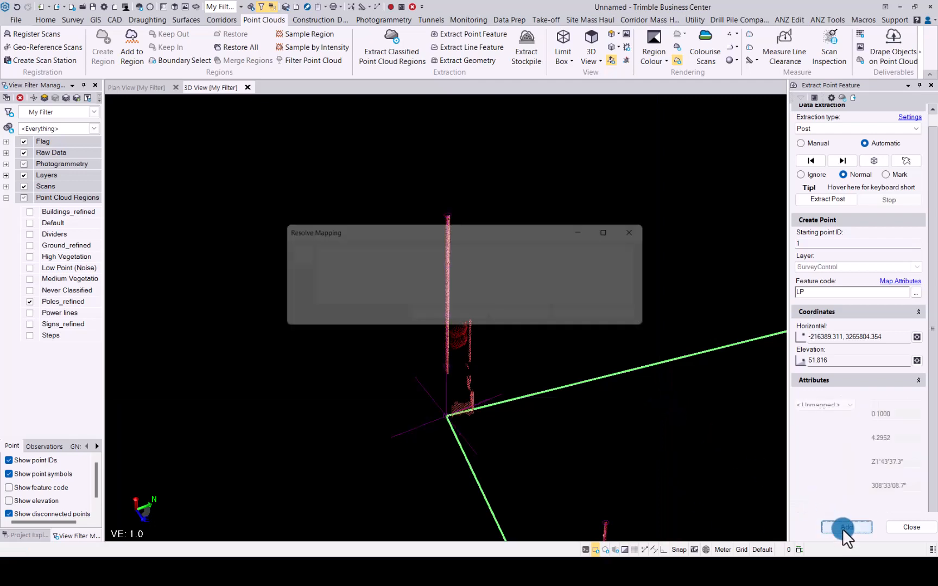
pyautogui.click(846, 527)
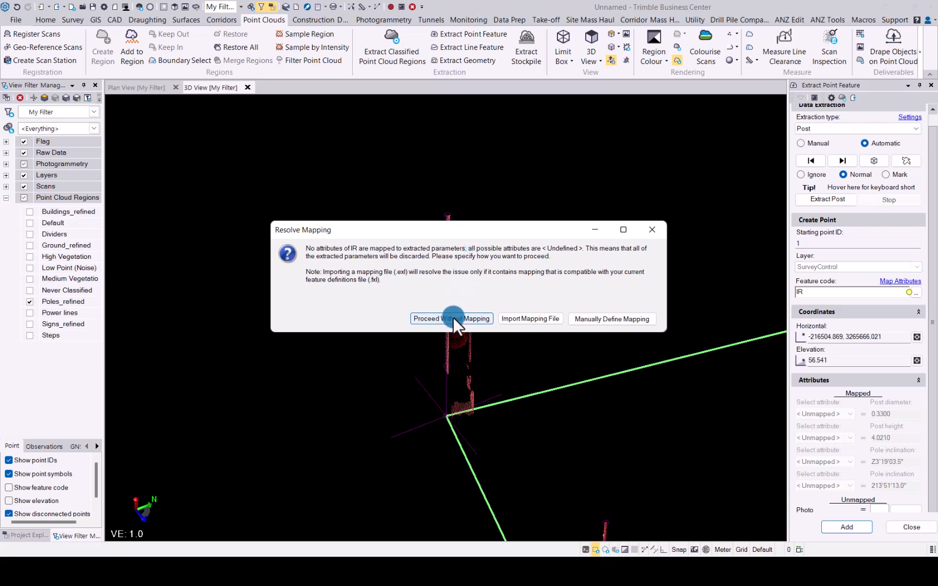
pyautogui.click(451, 319)
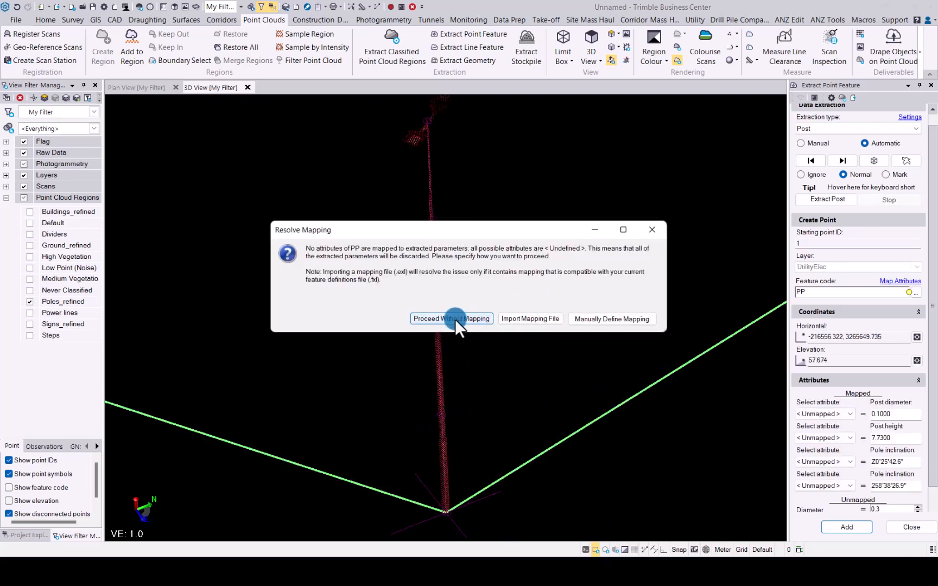
pyautogui.click(452, 318)
pyautogui.write('0.1')
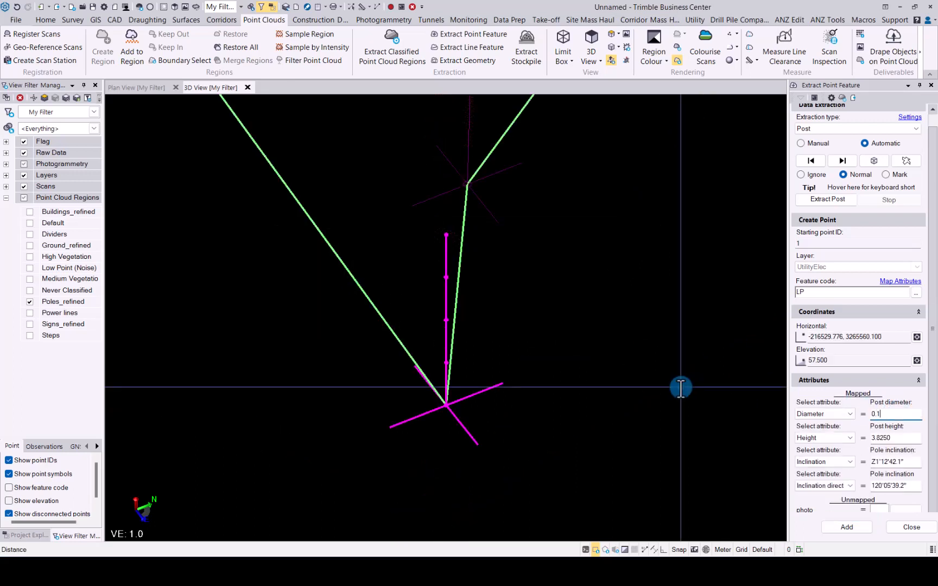
# Step: Add the remaining edited poles, skipping IR and PP mapping until the 48-point prompt
pyautogui.click(846, 527)
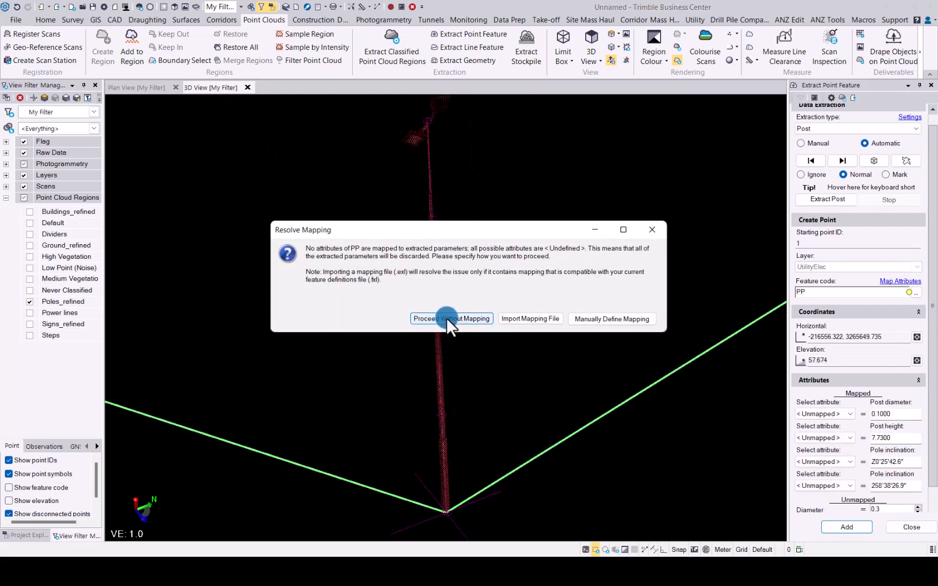
pyautogui.click(451, 319)
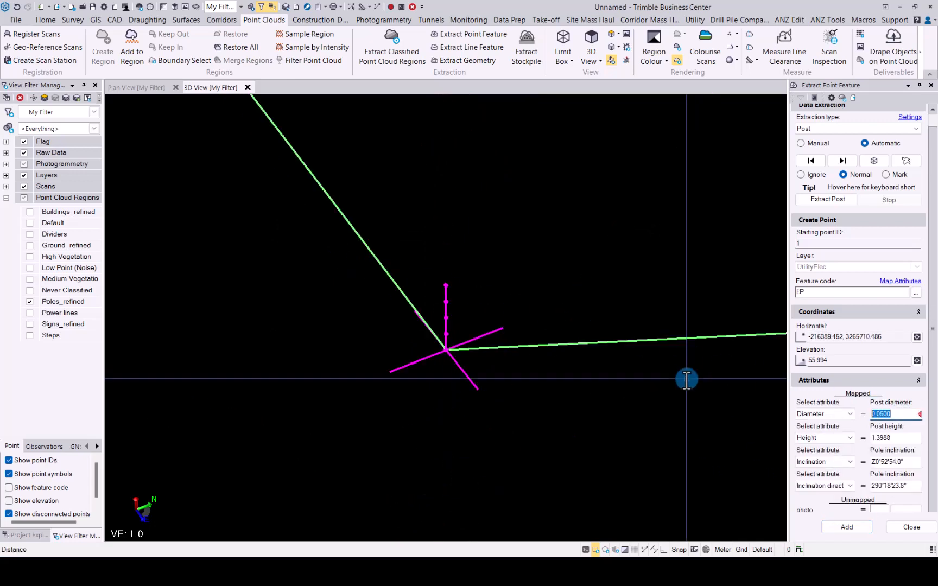
pyautogui.click(846, 527)
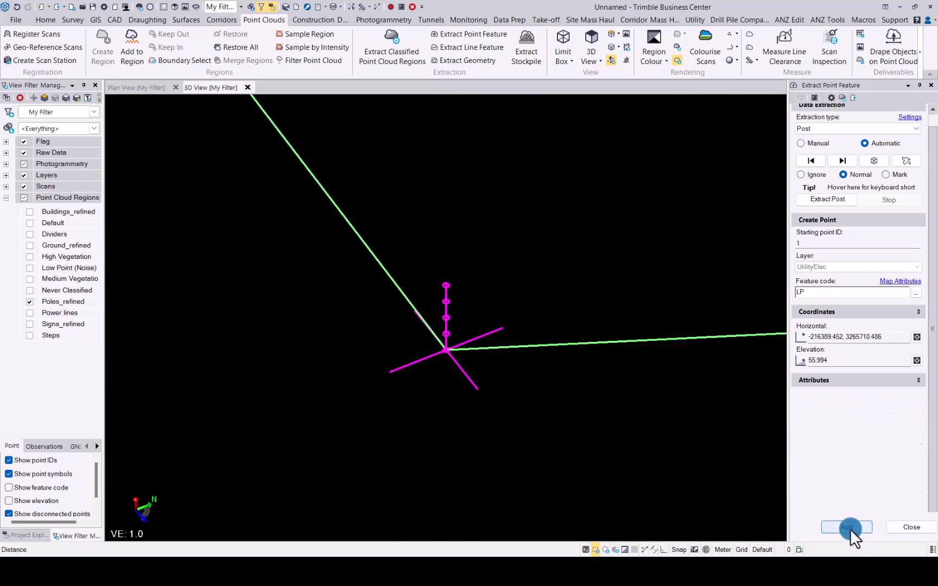
pyautogui.click(846, 527)
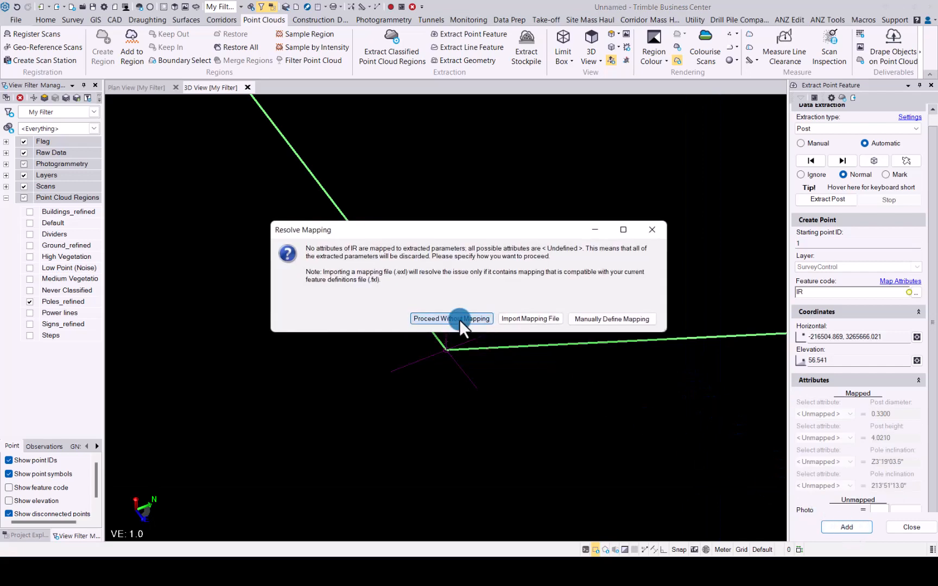
pyautogui.click(451, 319)
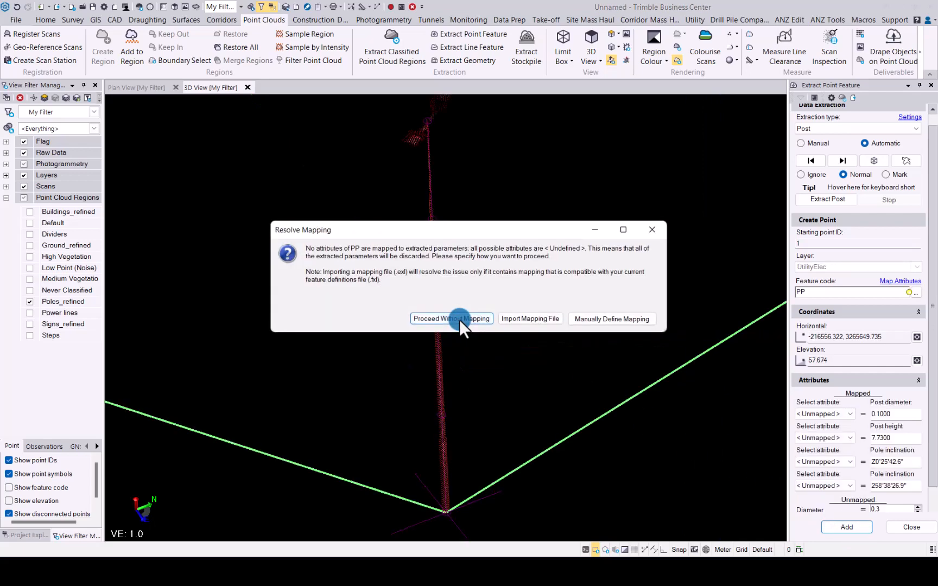
pyautogui.click(452, 319)
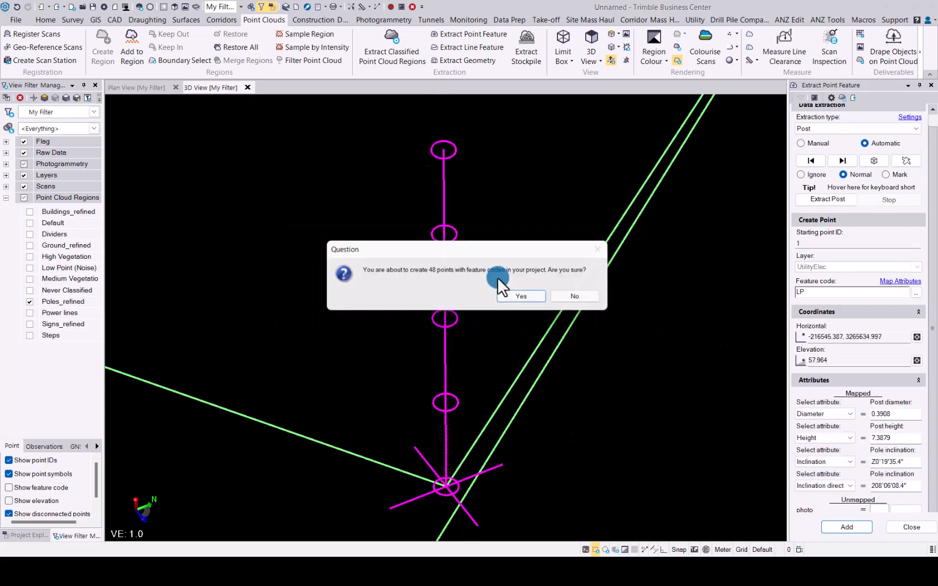
# Step: Confirm creating the 48 feature-coded pole points
pyautogui.click(521, 295)
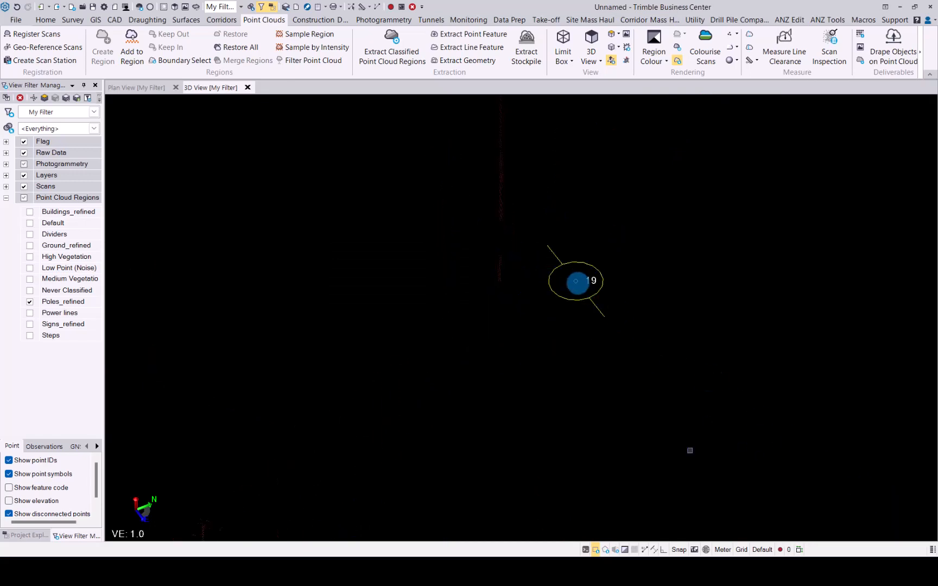
pyautogui.moveTo(576, 282)
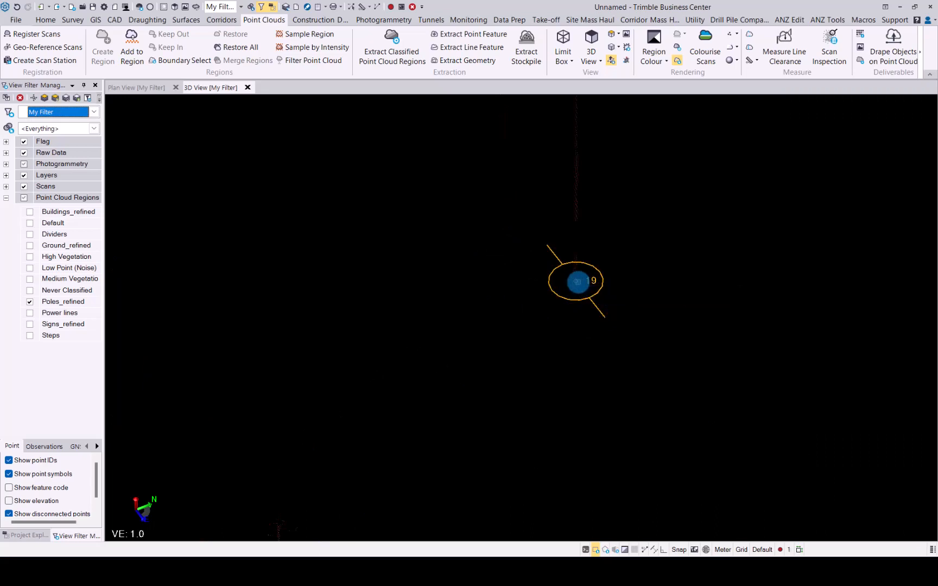
# Step: Inspect points 19 and 20, confirming PowerPole and LightPole codes in Properties
pyautogui.click(577, 282)
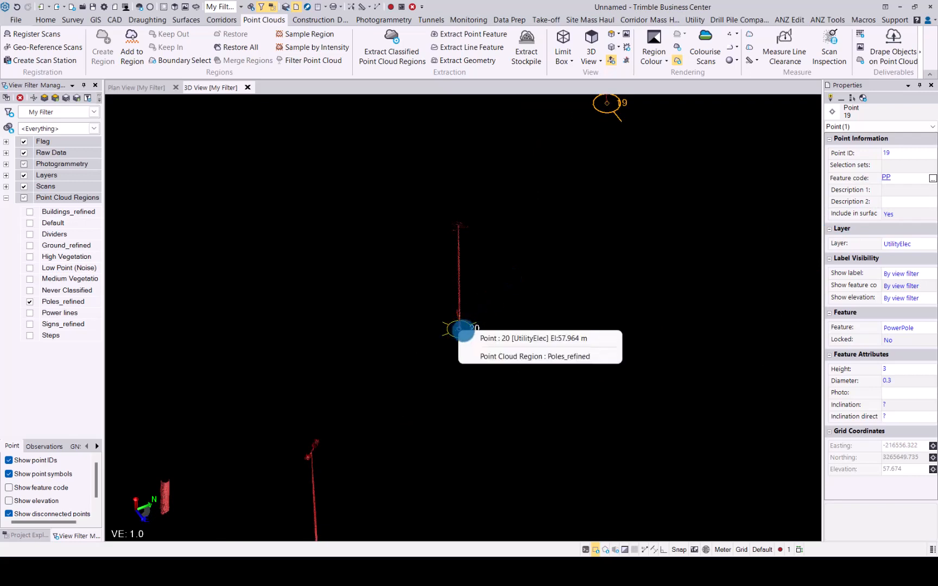
pyautogui.click(458, 330)
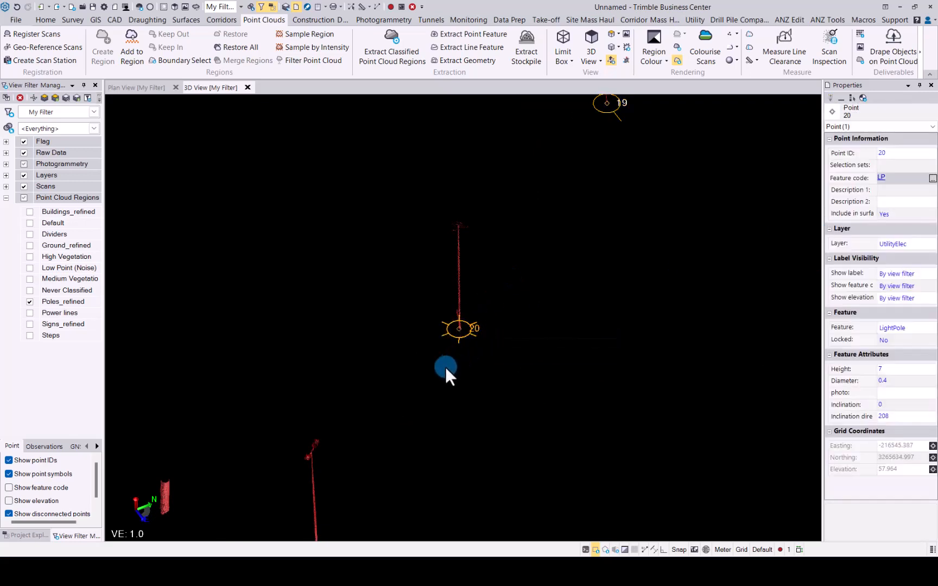